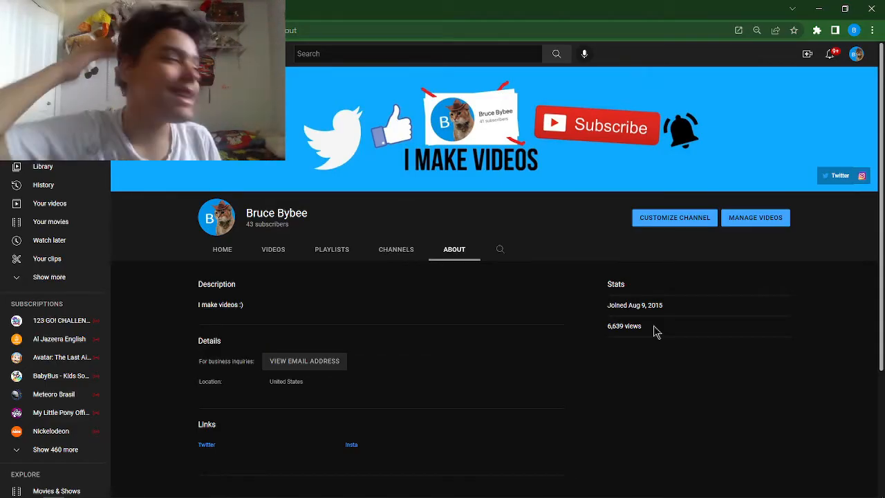
{"action": "mouse_move", "coordinate": [484, 304]}
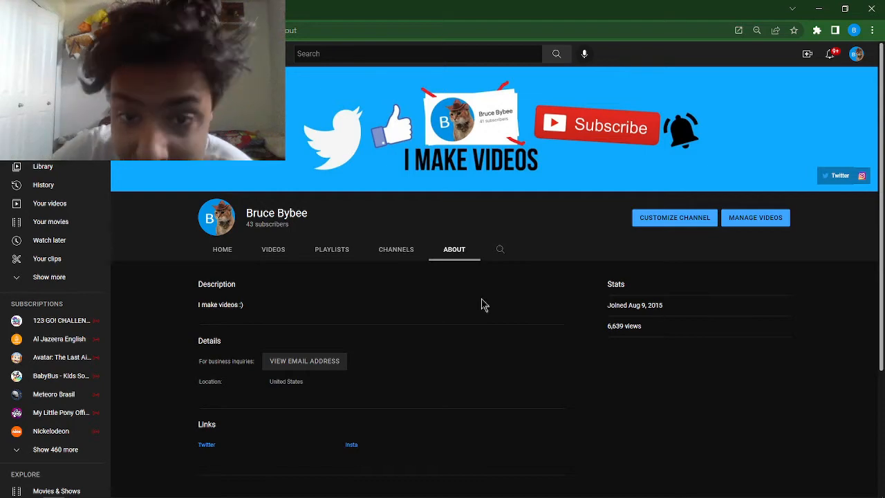
Step: Leave the Bruce Bybee channel's About tab for Home, then show the Videos uploads grid
{"action": "left_click", "coordinate": [222, 249]}
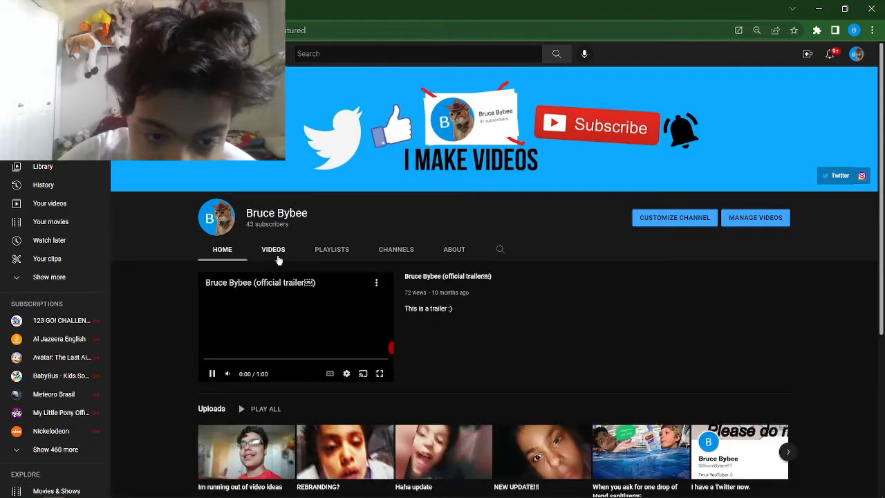
{"action": "left_click", "coordinate": [274, 249]}
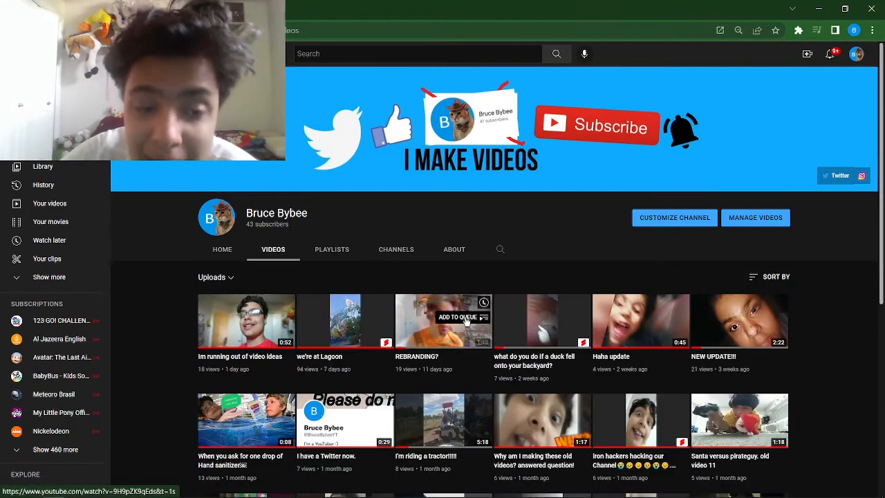